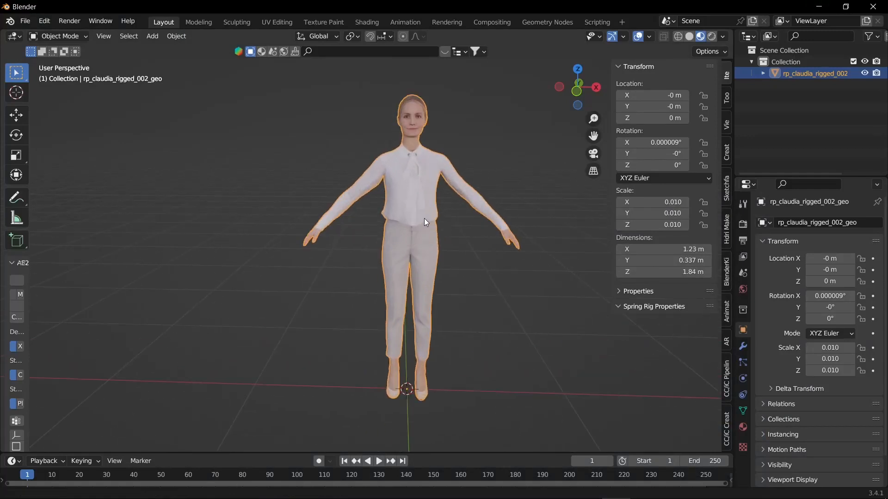
Inspect the character from several angles, then start an FBX export from the File menu.
{"action": "left_click_drag", "start_coordinate": [424, 221], "coordinate": [362, 244]}
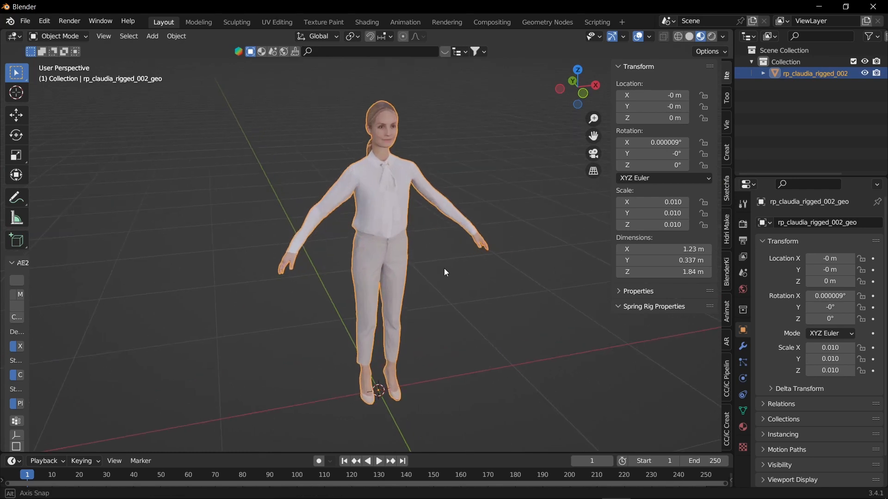
{"action": "left_click_drag", "start_coordinate": [445, 271], "coordinate": [375, 226]}
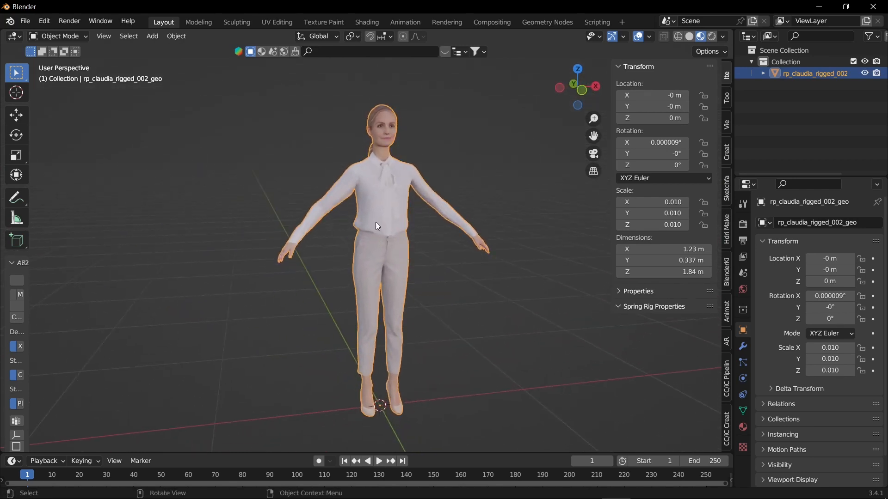
{"action": "mouse_move", "coordinate": [424, 305]}
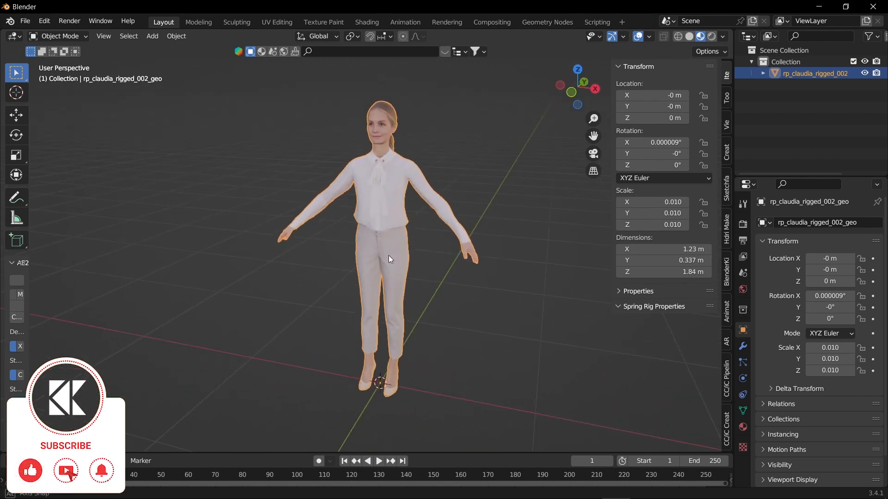
{"action": "left_click_drag", "start_coordinate": [390, 259], "coordinate": [420, 258]}
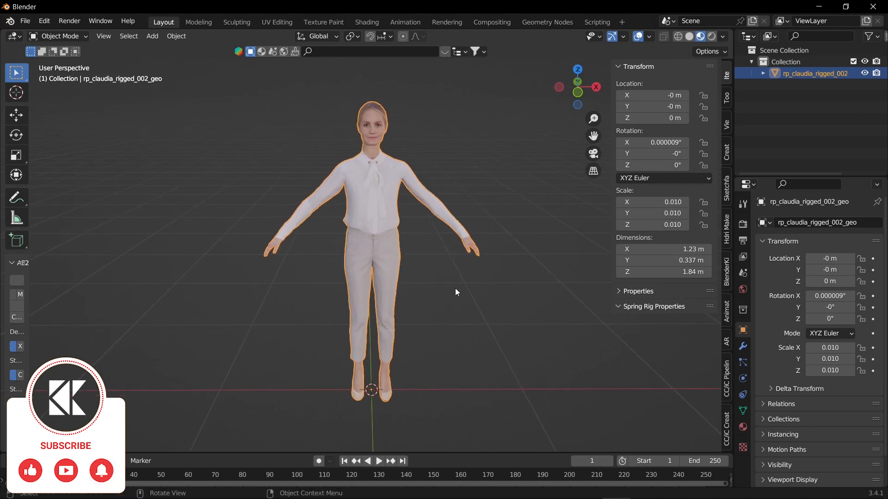
{"action": "mouse_move", "coordinate": [506, 273]}
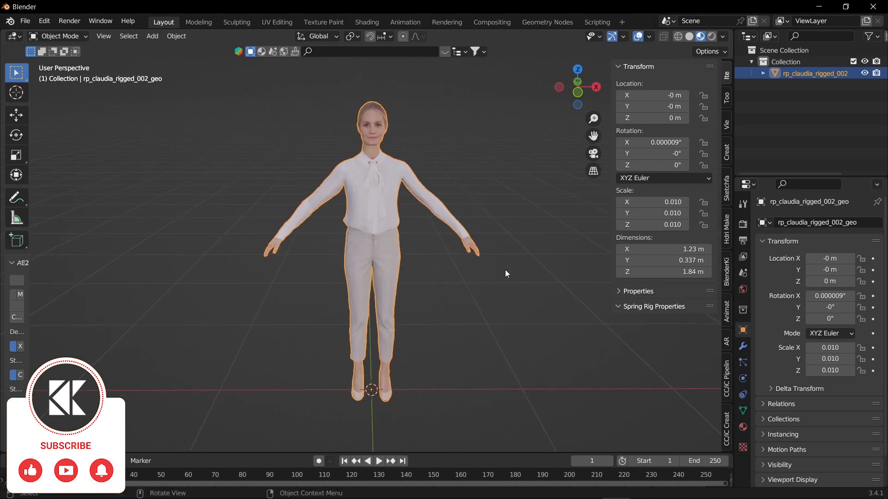
{"action": "mouse_move", "coordinate": [536, 370]}
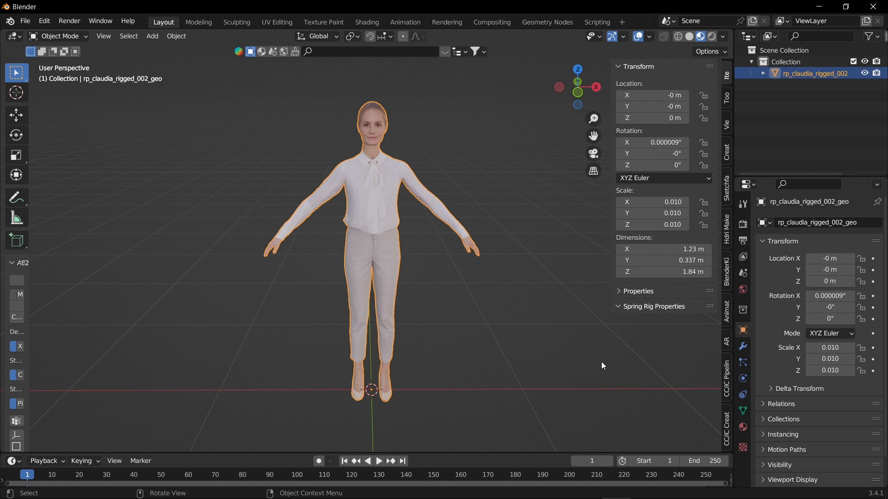
{"action": "mouse_move", "coordinate": [568, 331]}
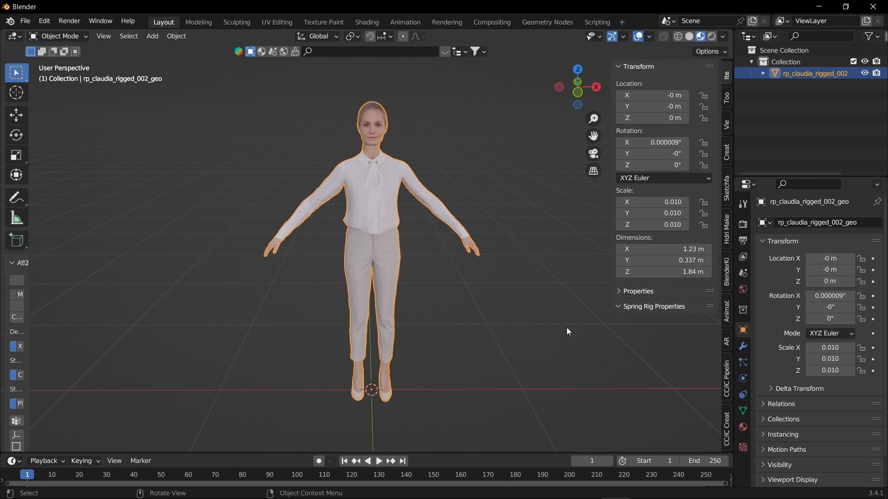
{"action": "mouse_move", "coordinate": [722, 378]}
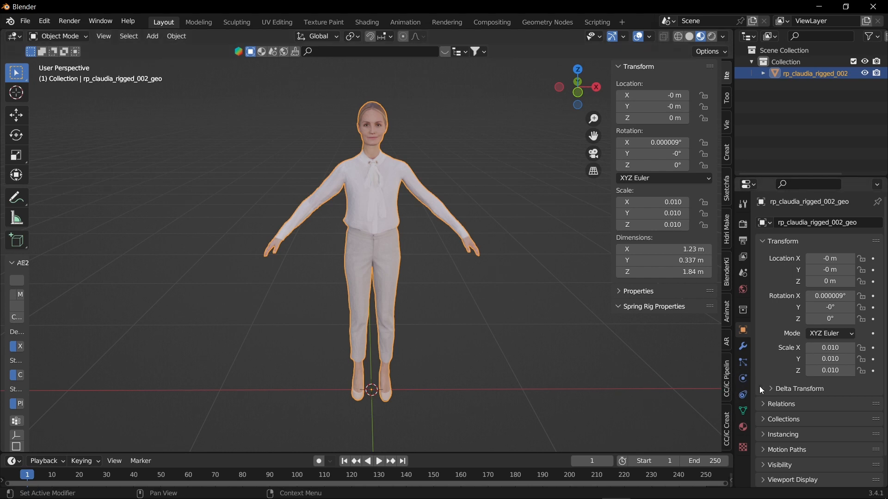
{"action": "left_click", "coordinate": [30, 20]}
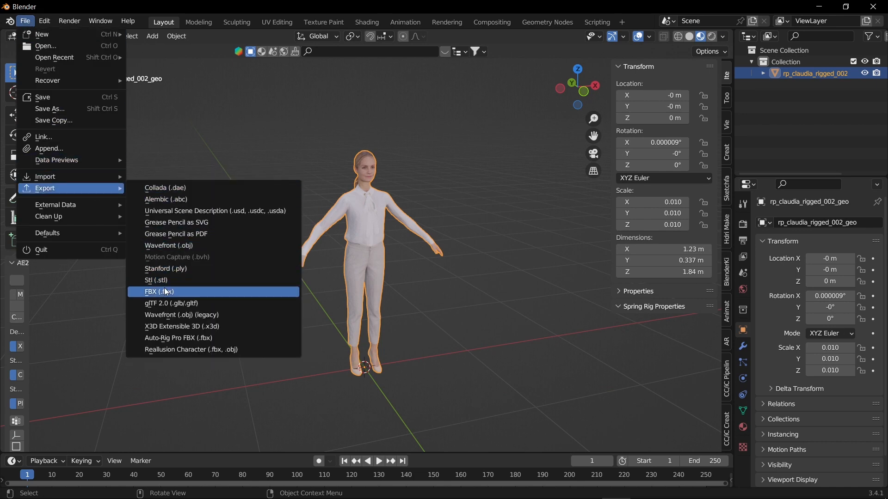
{"action": "left_click", "coordinate": [159, 292]}
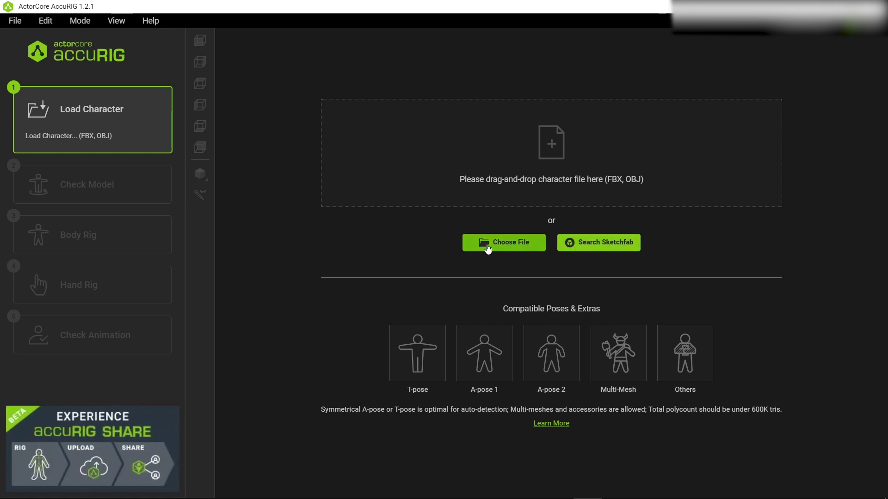
Browse for and load the Lady.fbx character file into AccuRIG.
{"action": "left_click", "coordinate": [504, 242]}
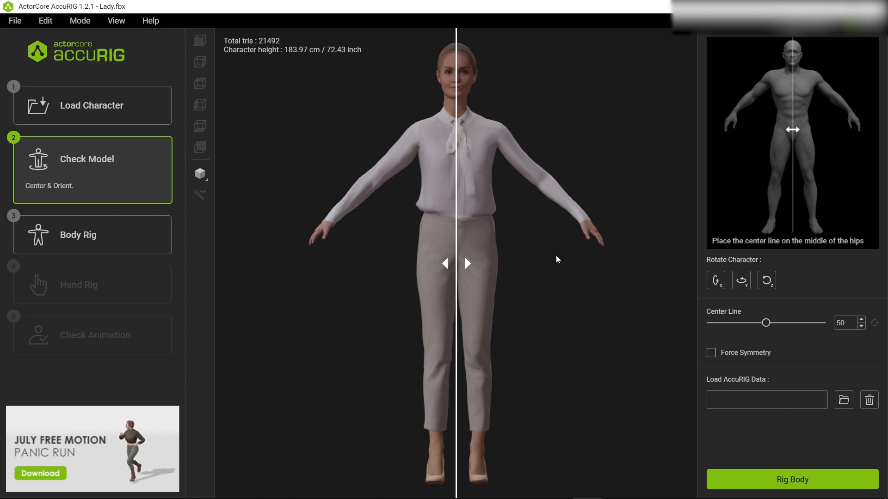
{"action": "mouse_move", "coordinate": [631, 323]}
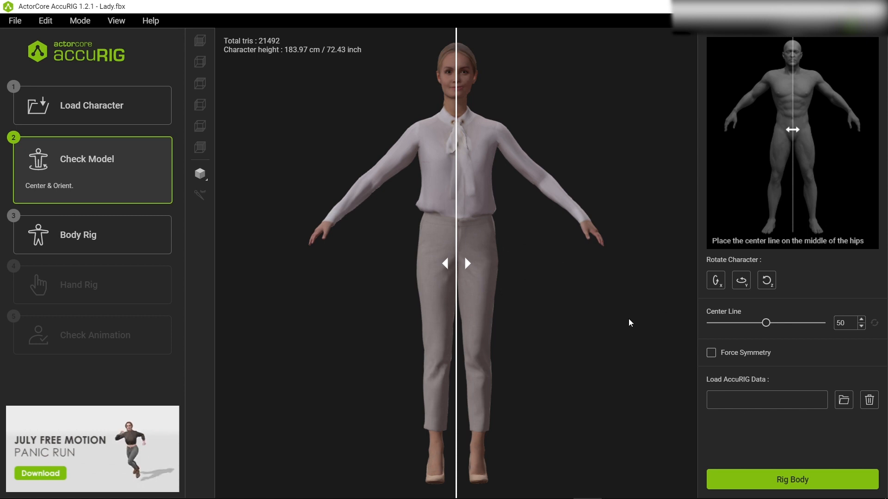
{"action": "mouse_move", "coordinate": [522, 243]}
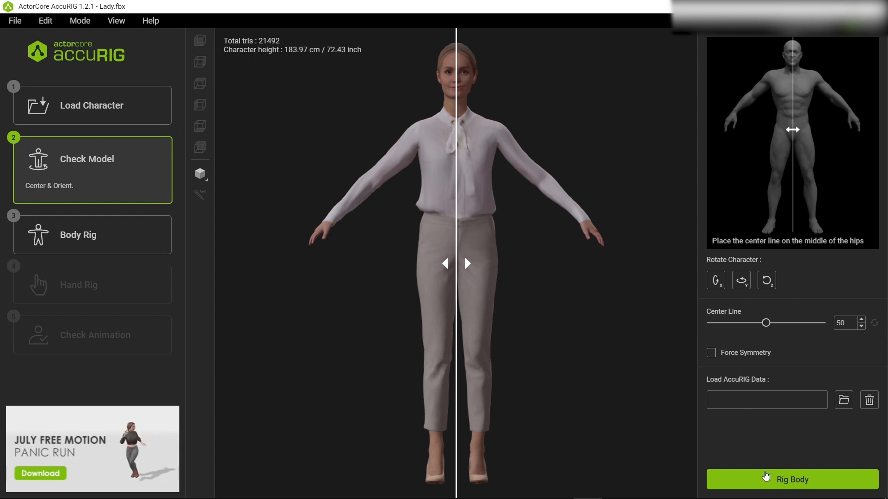
Generate the body joints with Rig Body, then start rigging the right hand.
{"action": "left_click", "coordinate": [792, 479]}
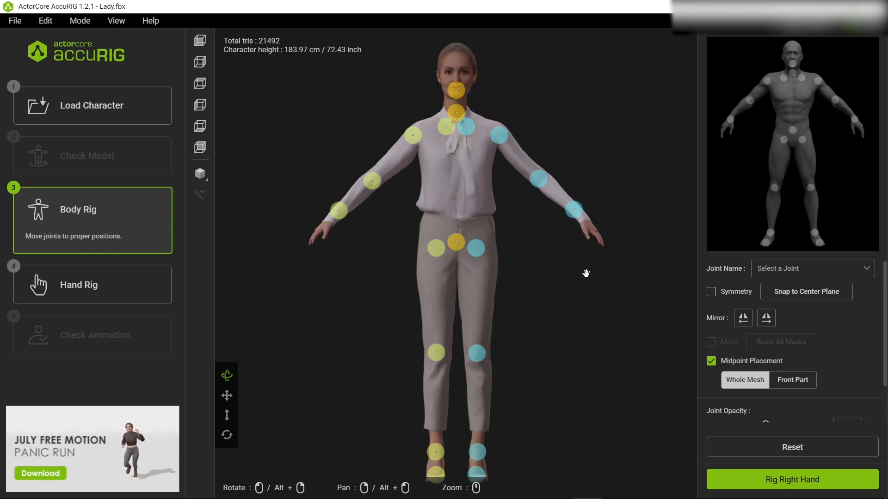
{"action": "scroll", "scroll_direction": "down", "scroll_amount": 3}
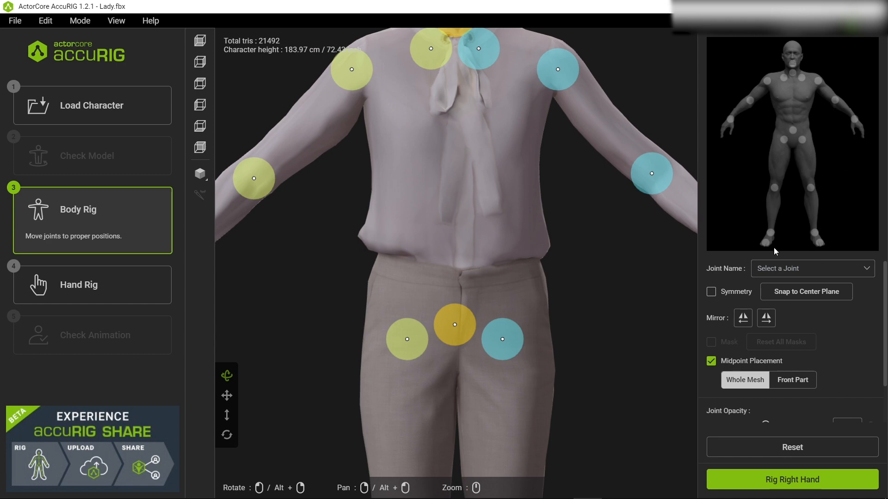
{"action": "mouse_move", "coordinate": [749, 129]}
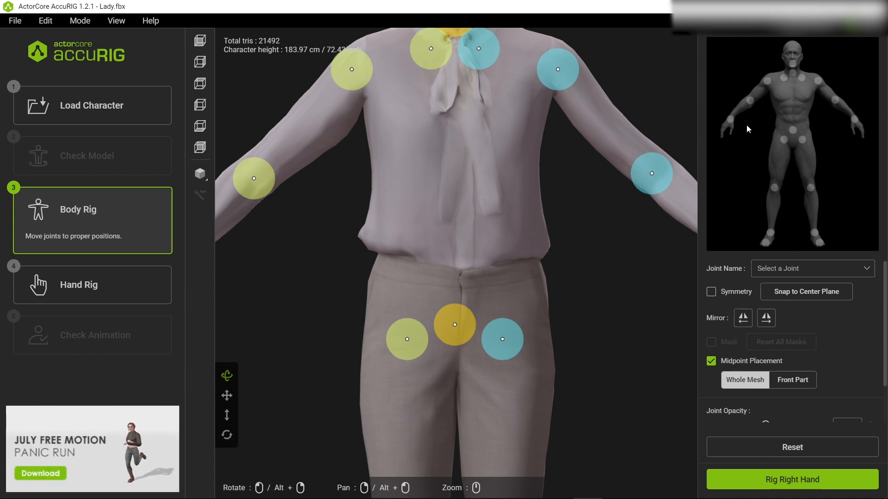
{"action": "mouse_move", "coordinate": [832, 88]}
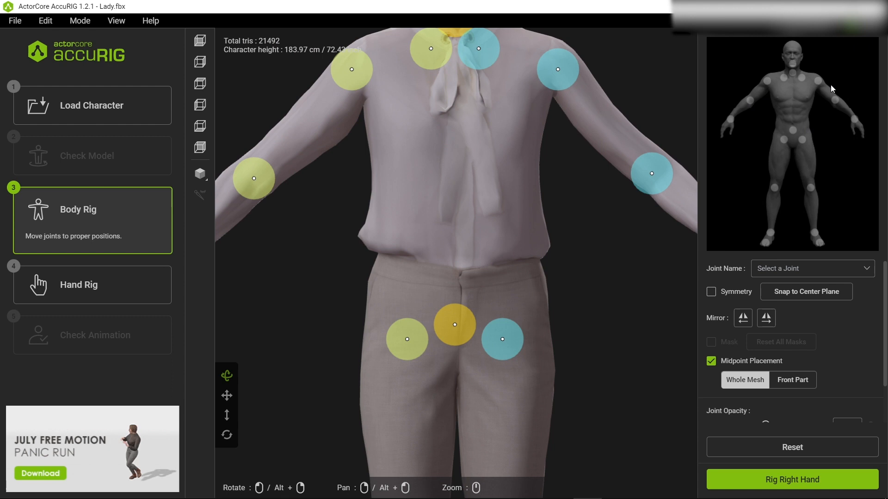
{"action": "mouse_move", "coordinate": [597, 211]}
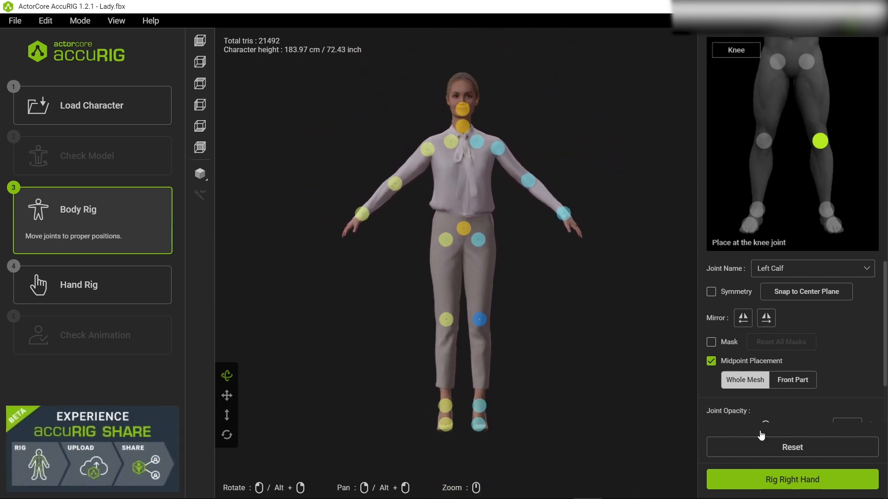
{"action": "left_click", "coordinate": [791, 479]}
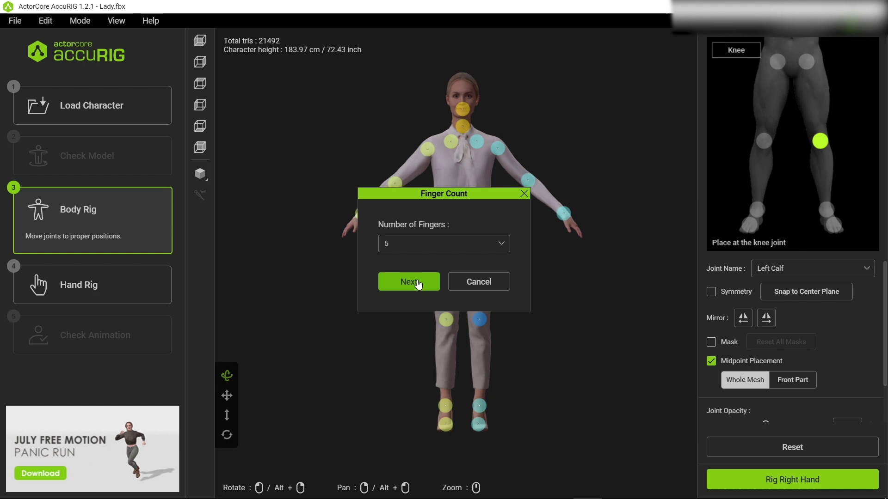
Confirm five fingers for the right hand and proceed to Rig Left Hand.
{"action": "left_click", "coordinate": [409, 281]}
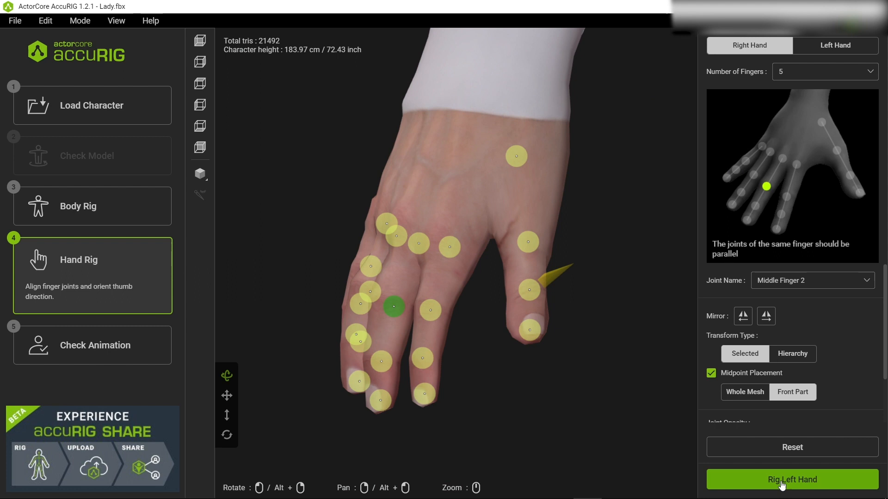
{"action": "left_click", "coordinate": [792, 479]}
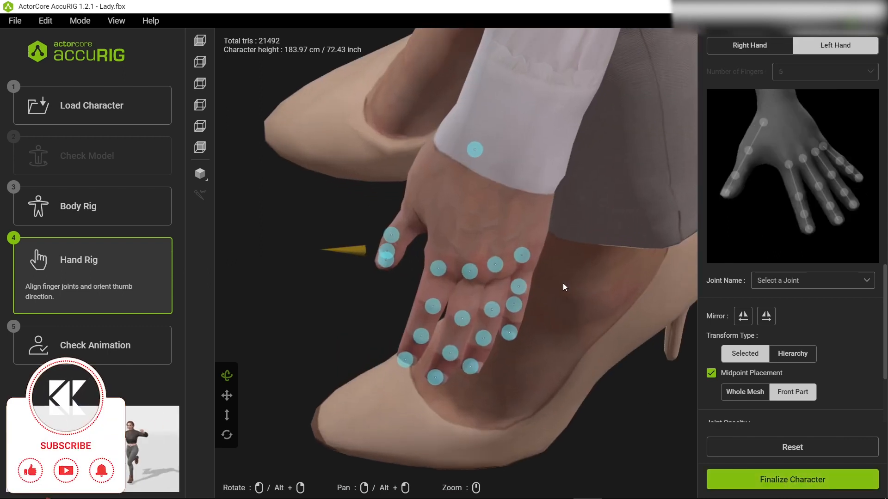
Reposition the left thumb joint onto the knuckle and finalize the character.
{"action": "left_click", "coordinate": [474, 148]}
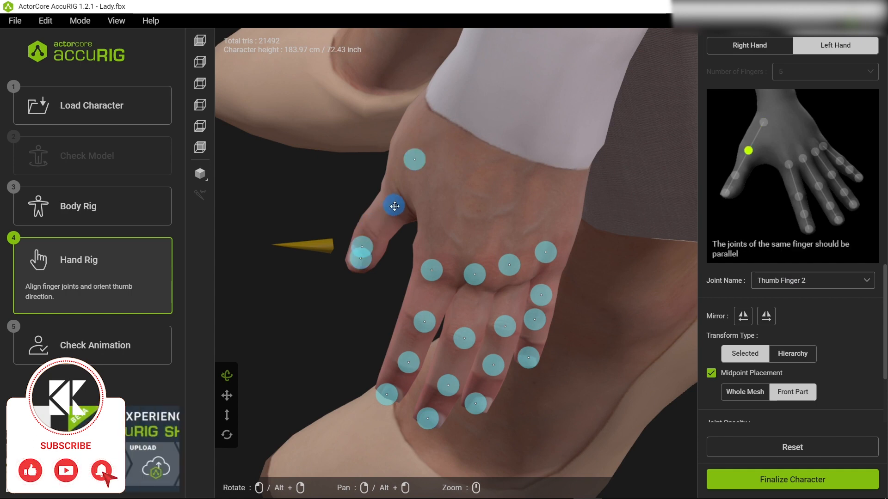
{"action": "left_click_drag", "start_coordinate": [394, 205], "coordinate": [421, 315]}
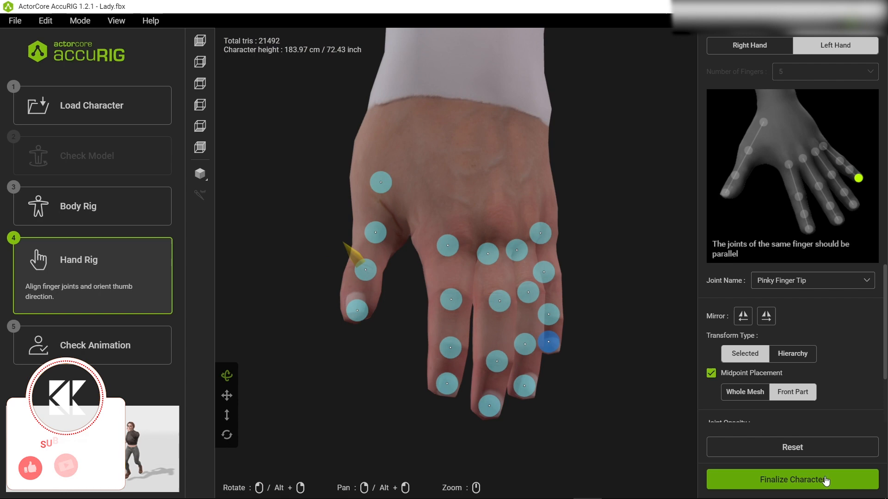
{"action": "left_click", "coordinate": [792, 493]}
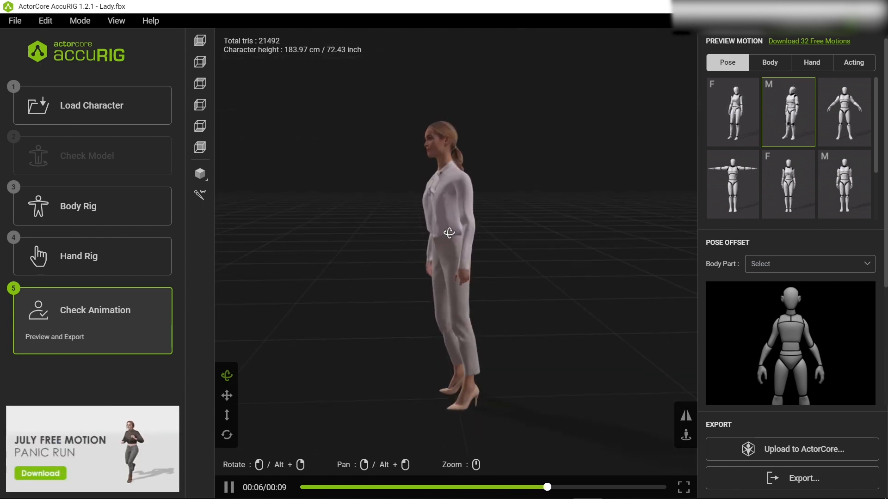
Preview a hand motion on the rigged character and bring up the export choices.
{"action": "left_click", "coordinate": [812, 63]}
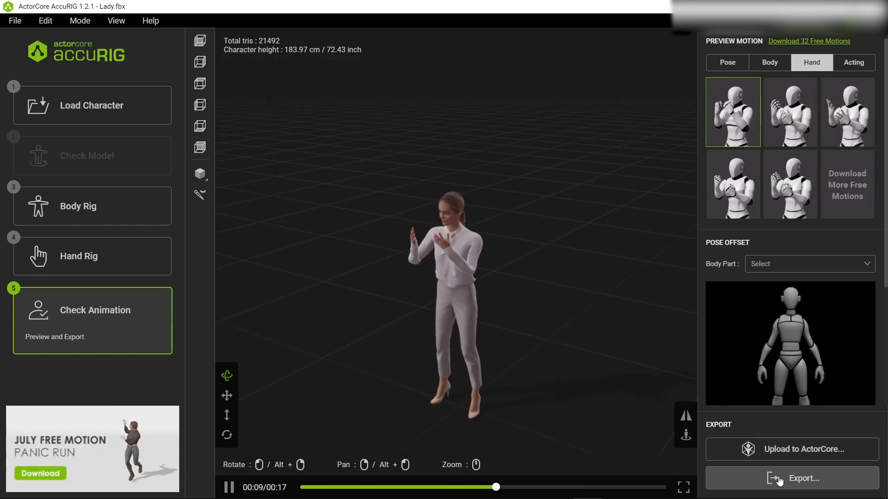
{"action": "left_click", "coordinate": [804, 478]}
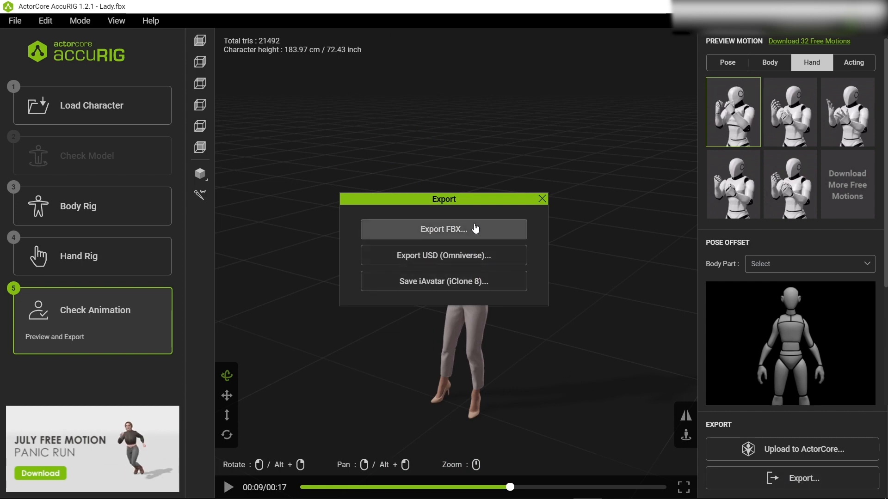
Export the character as FBX with Target Application set to Blender.
{"action": "left_click", "coordinate": [444, 229]}
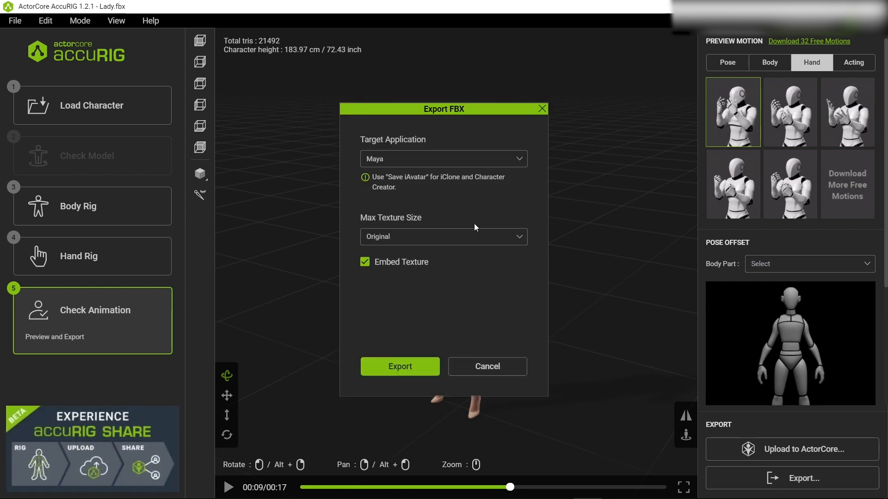
{"action": "left_click", "coordinate": [444, 159]}
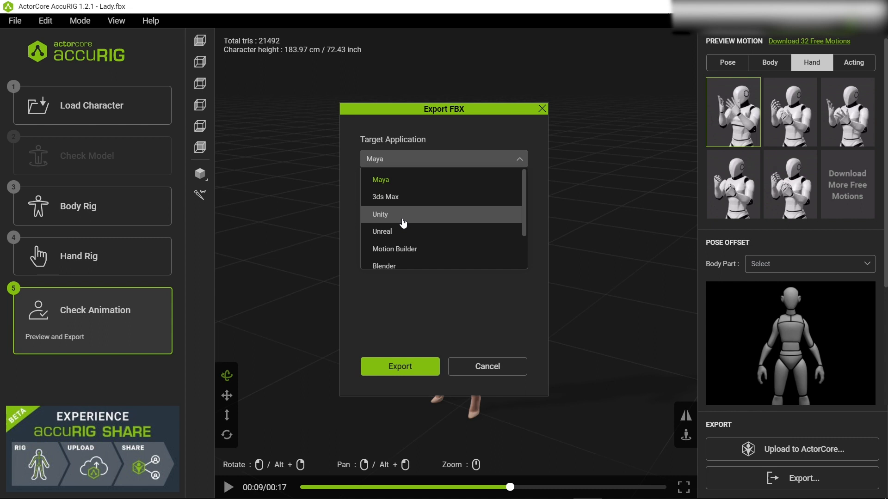
{"action": "scroll", "scroll_direction": "down", "scroll_amount": 3}
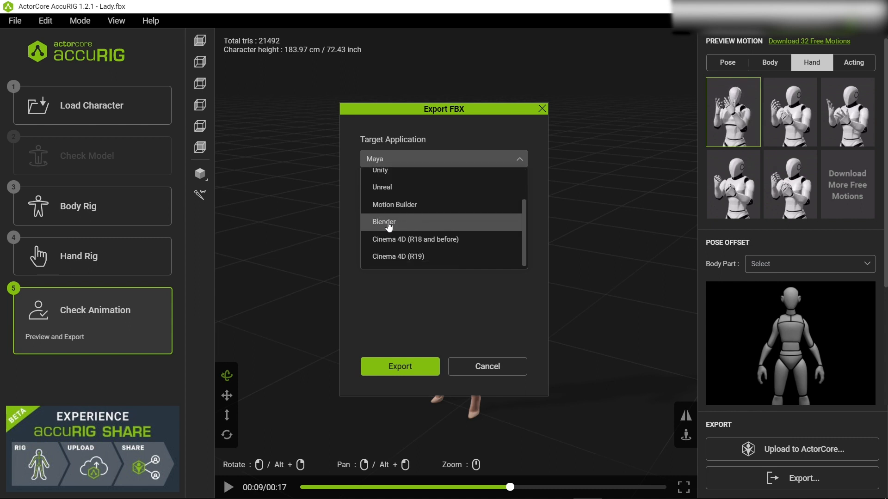
{"action": "left_click", "coordinate": [383, 222]}
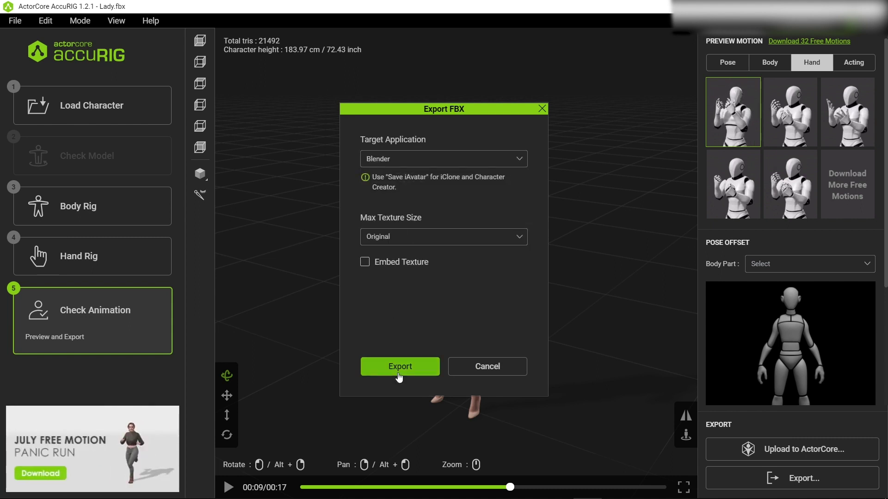
{"action": "left_click", "coordinate": [399, 366]}
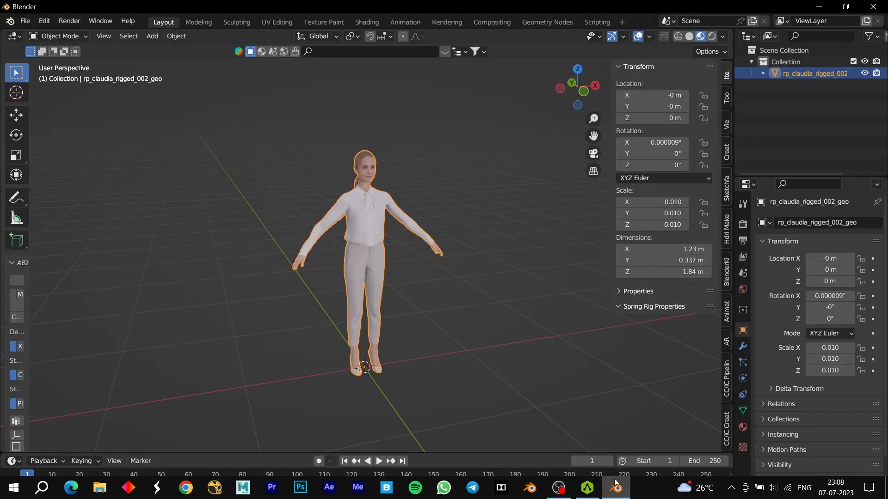
Move the rp_claudia model to about -2 m on X and bring up the CC Pipeline sidebar.
{"action": "left_click", "coordinate": [467, 261]}
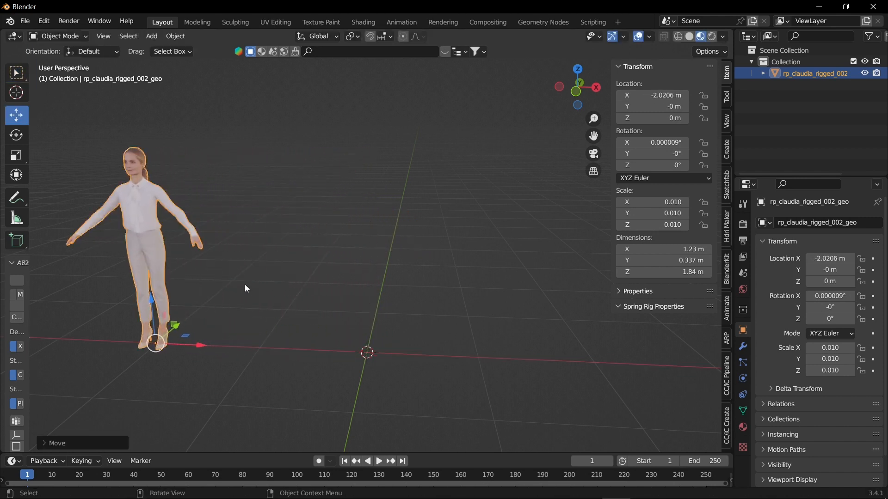
{"action": "left_click", "coordinate": [25, 20]}
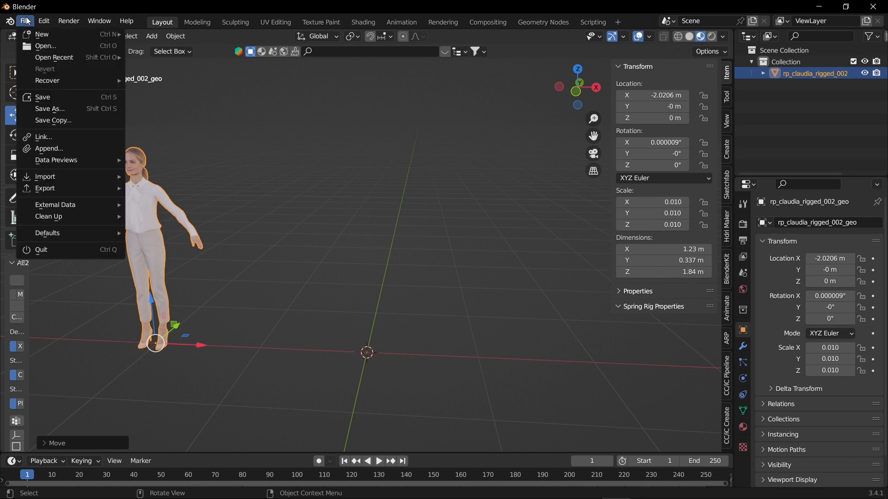
{"action": "left_click", "coordinate": [401, 190]}
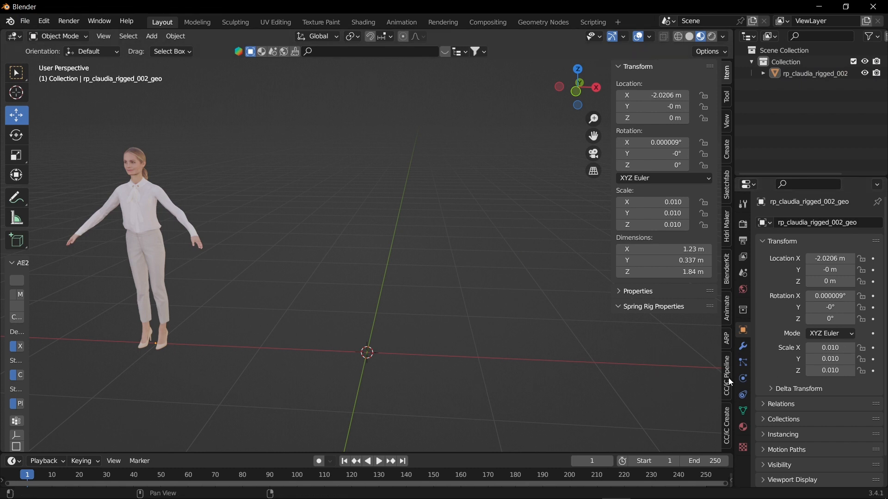
{"action": "left_click", "coordinate": [726, 375]}
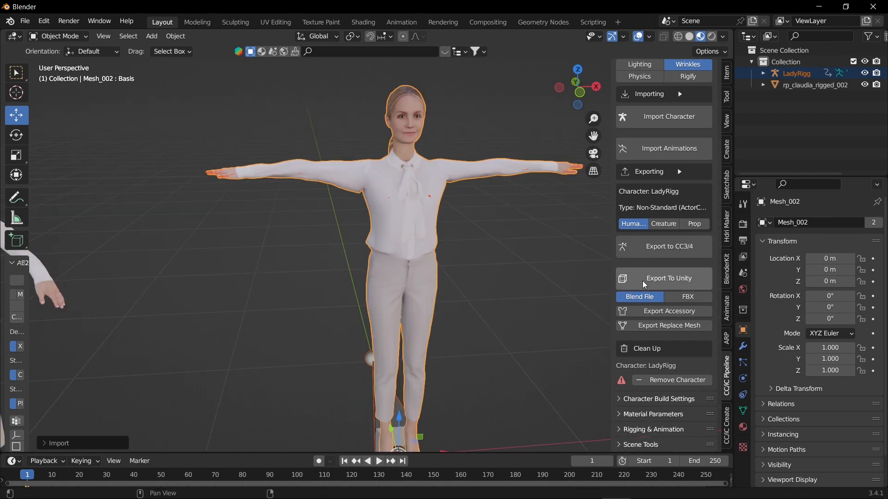
{"action": "mouse_move", "coordinate": [632, 411]}
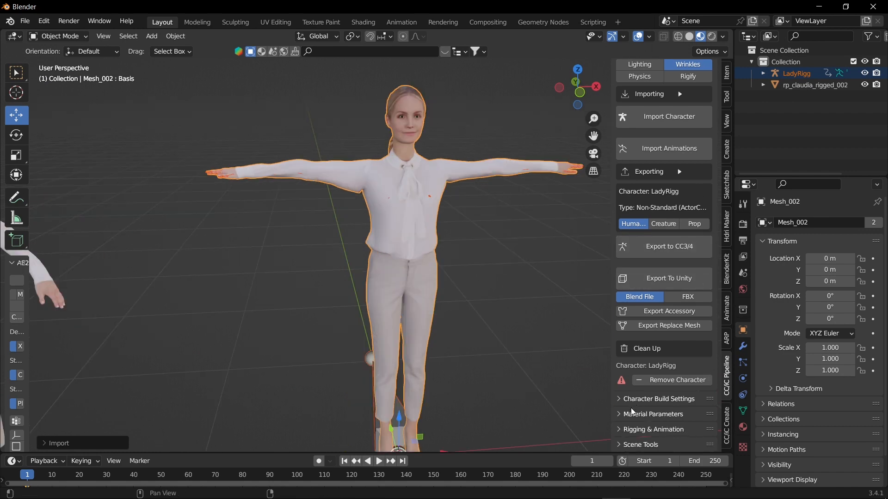
Expand LadyRigg's Rigging & Animation options, which report Rigify is not installed.
{"action": "left_click", "coordinate": [653, 430]}
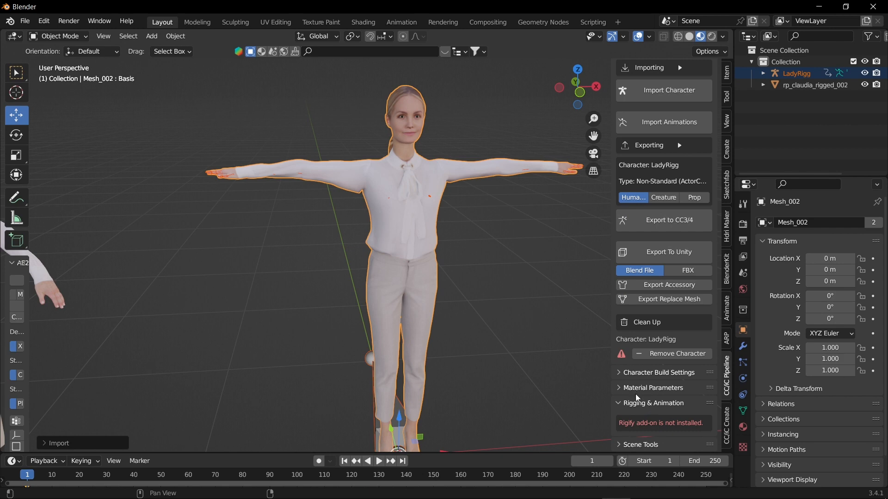
{"action": "mouse_move", "coordinate": [621, 430]}
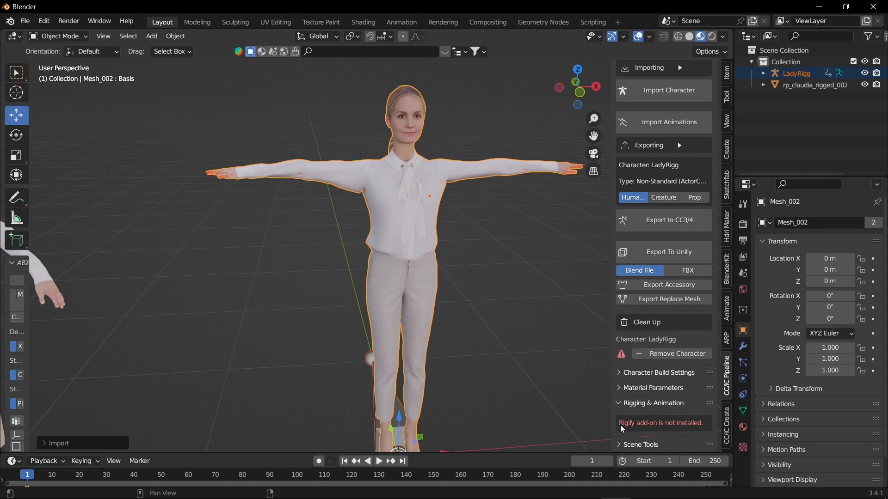
Enable the Rigging: Rigify add-on in Preferences by searching 'rigg', then close Preferences.
{"action": "left_click", "coordinate": [42, 20]}
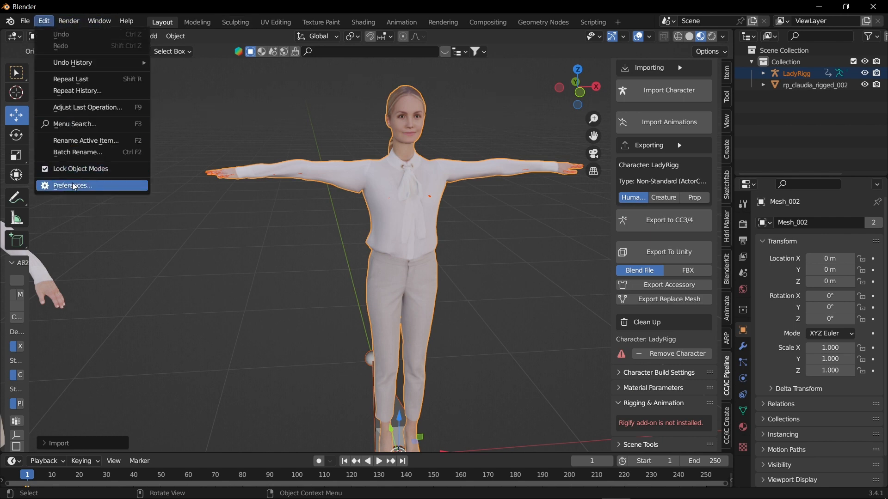
{"action": "left_click", "coordinate": [72, 185]}
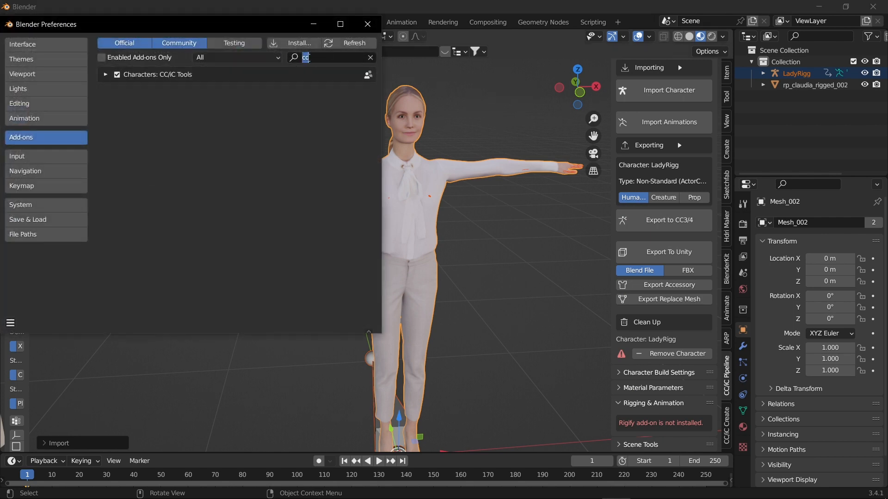
{"action": "type", "text": "rigg"}
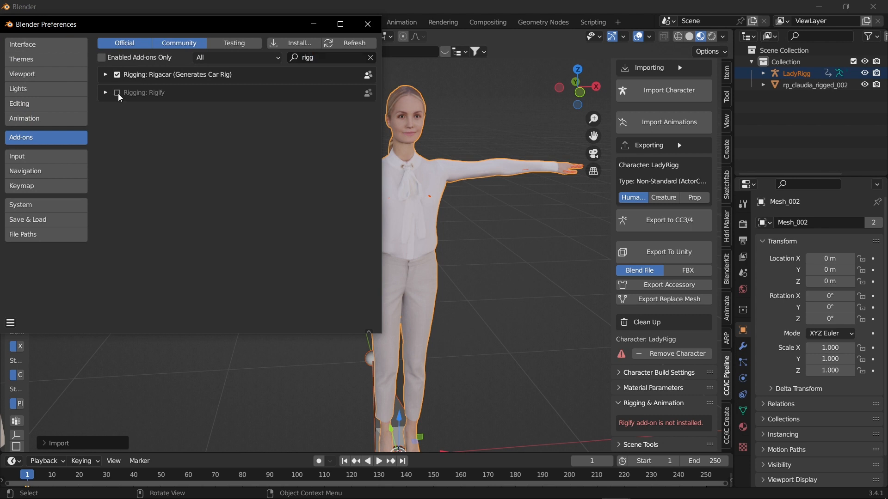
{"action": "left_click", "coordinate": [117, 92]}
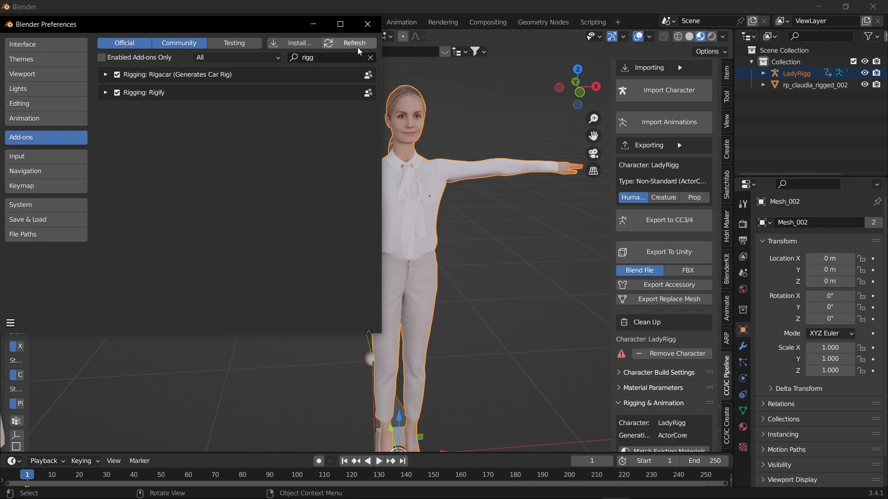
{"action": "left_click", "coordinate": [368, 24]}
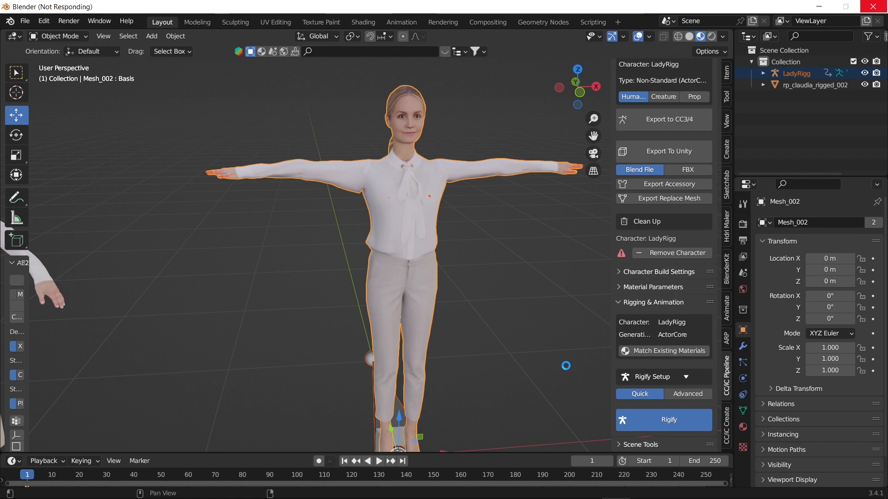
Generate the Rigify rig for LadyRigg with Quick setup, producing a basic face rig.
{"action": "left_click", "coordinate": [664, 420]}
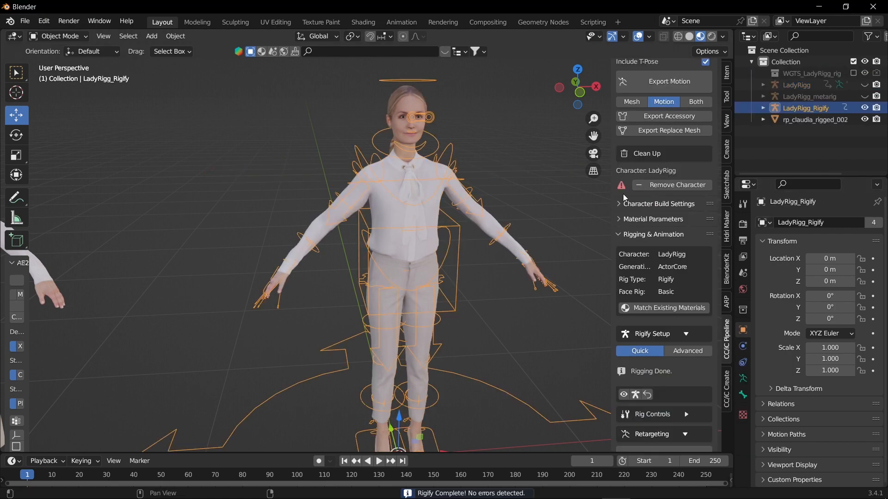